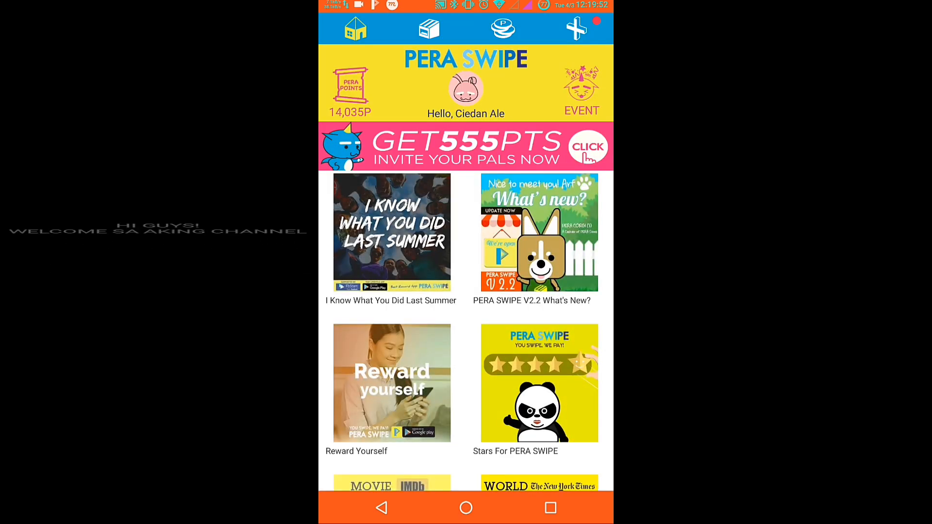
- Browse the points store, return home, and open the points history showing 14,035 points
click(428, 28)
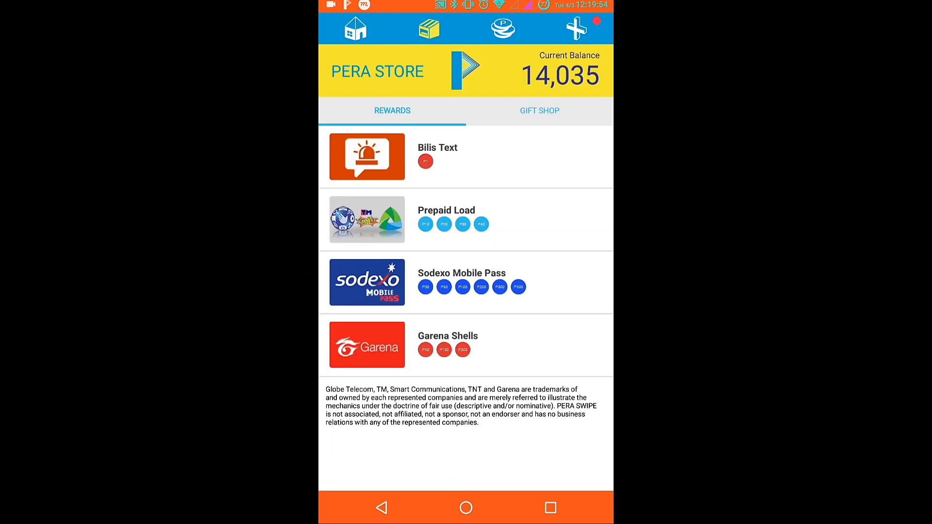
click(355, 29)
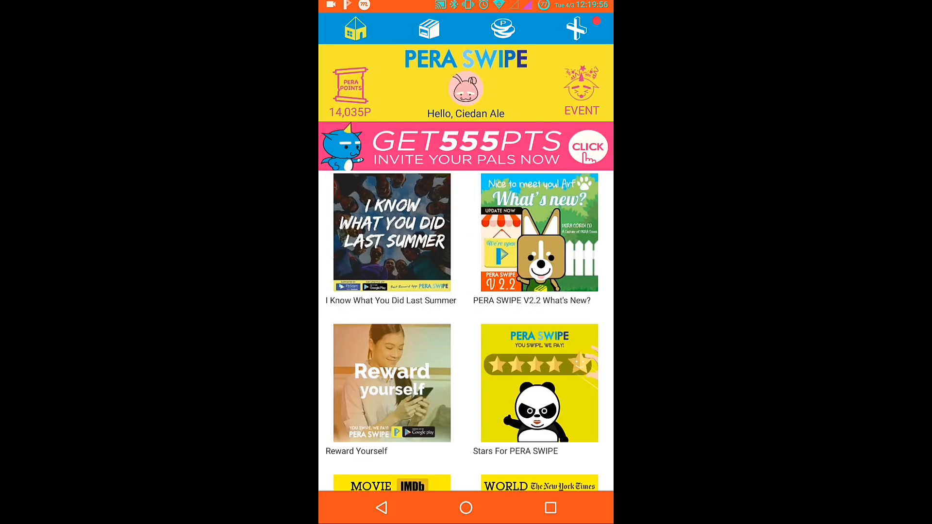
click(350, 93)
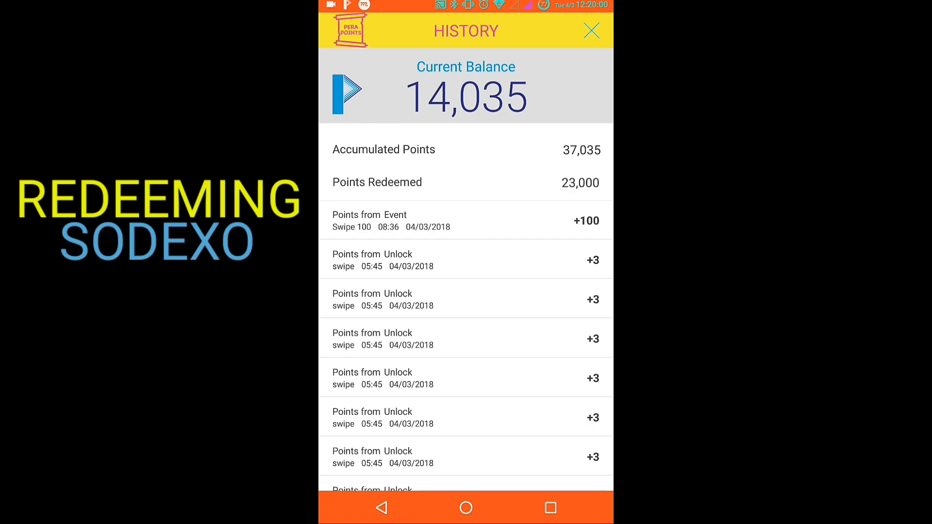
- Leave History and reach the Sodexo Mobile Pass vouchers, P30 to P500
click(590, 30)
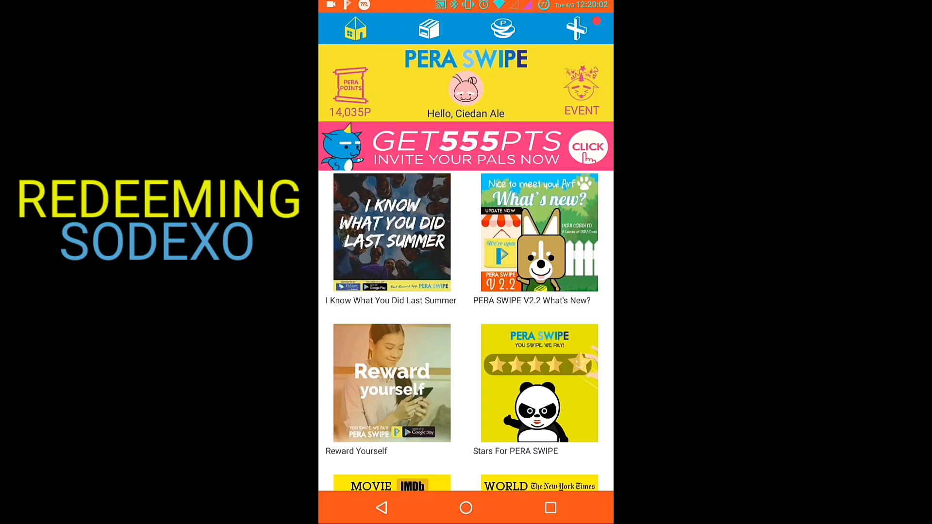
click(428, 28)
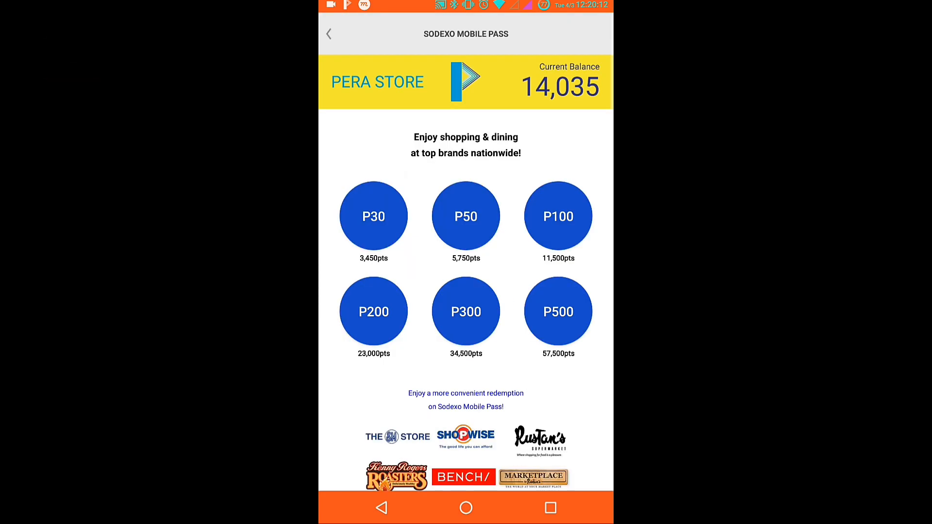
- Preview and confirm a P100 Sodexo pass order for 11,500 points, accepting the verification notice
click(558, 216)
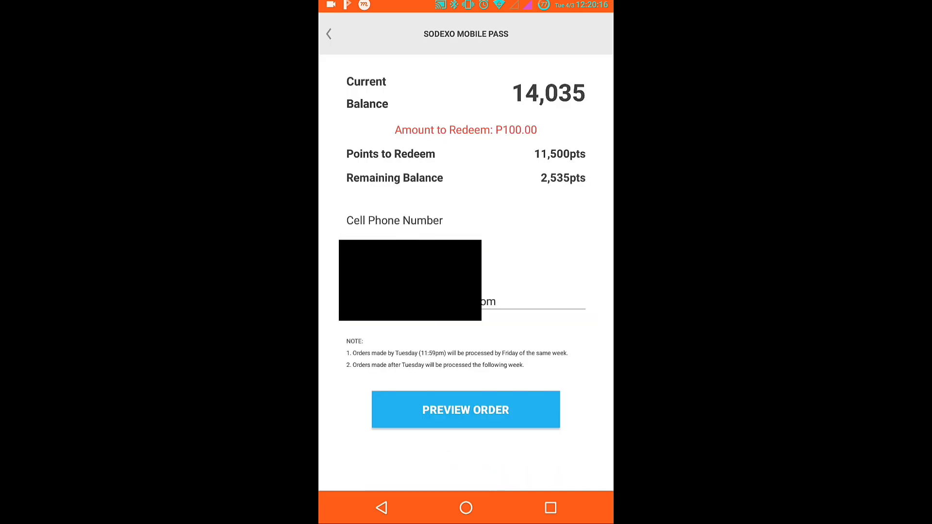
click(465, 409)
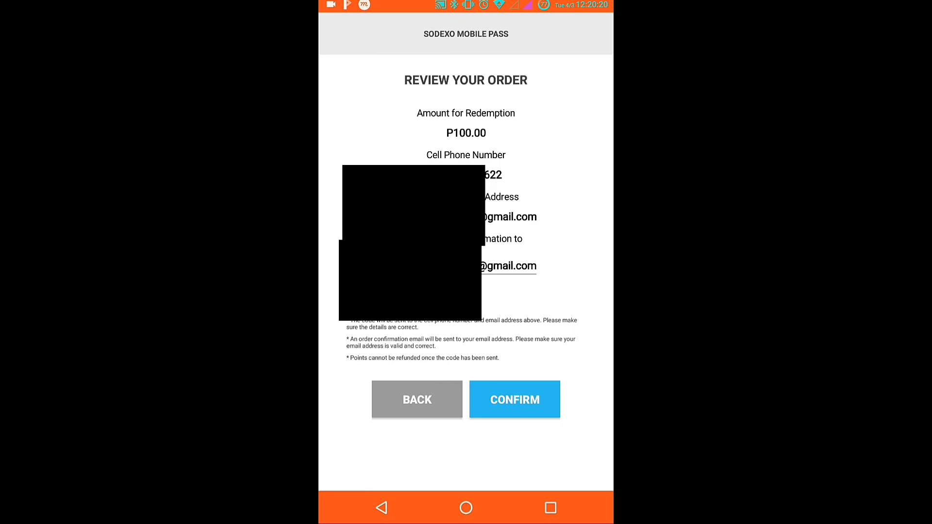
click(514, 399)
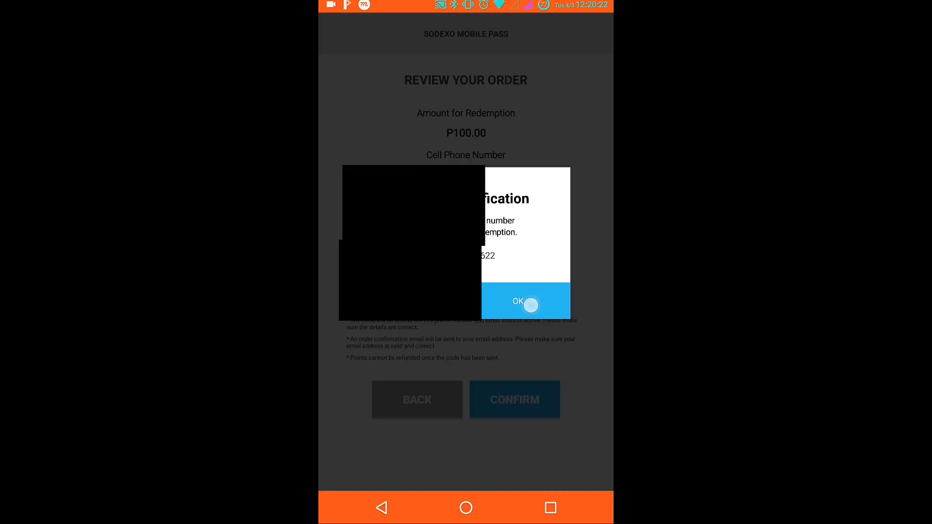
click(525, 301)
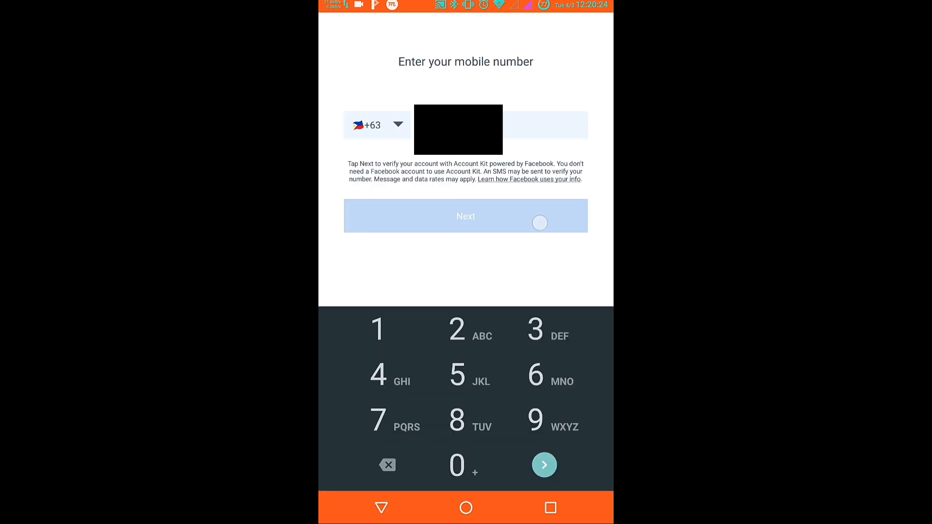
click(465, 215)
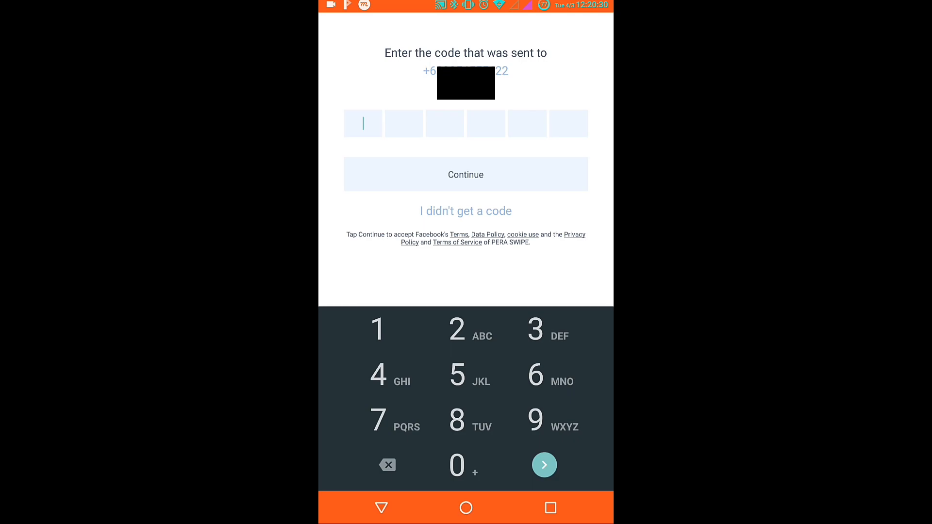
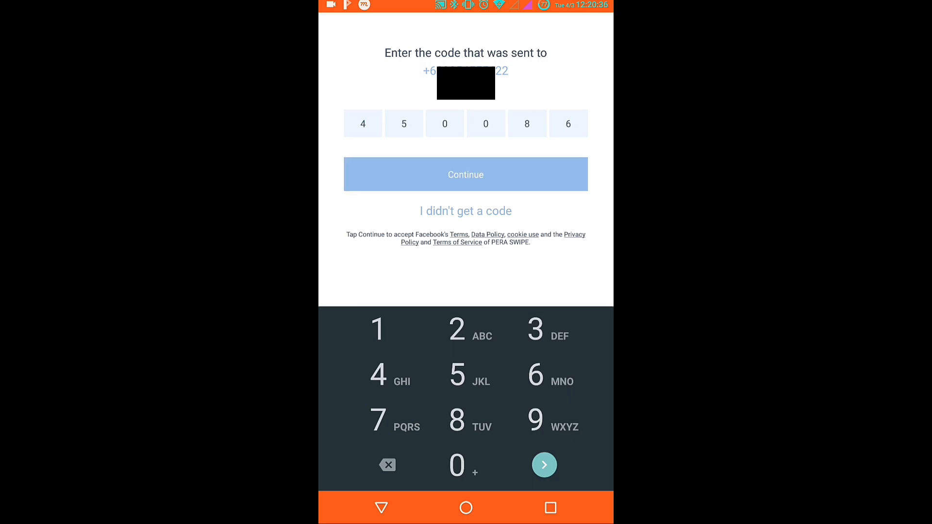
click(466, 174)
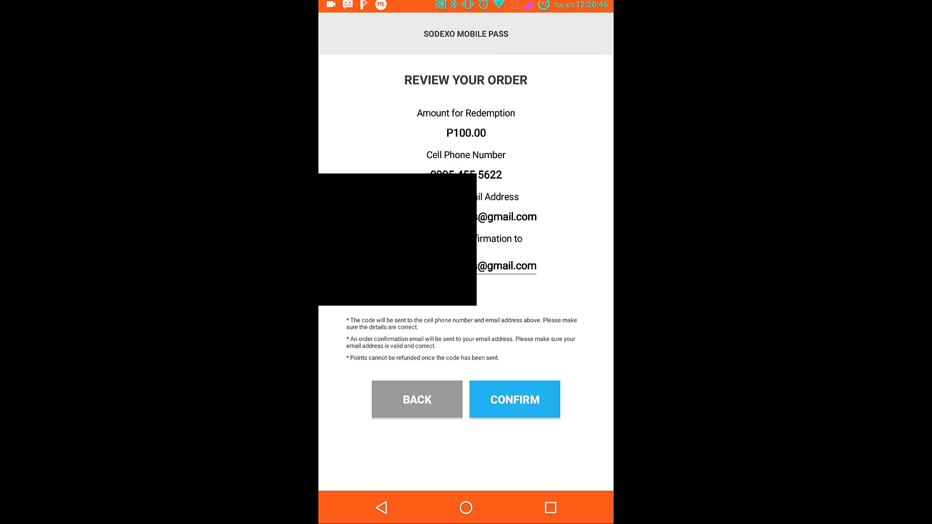
- Confirm the P100 order and check history for the -11,500 entry and 2,535 balance
click(514, 399)
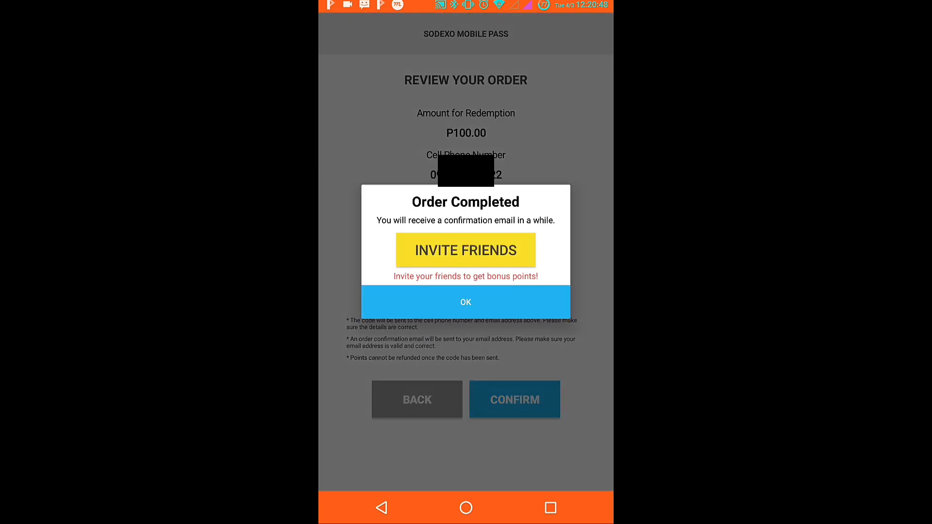
click(465, 302)
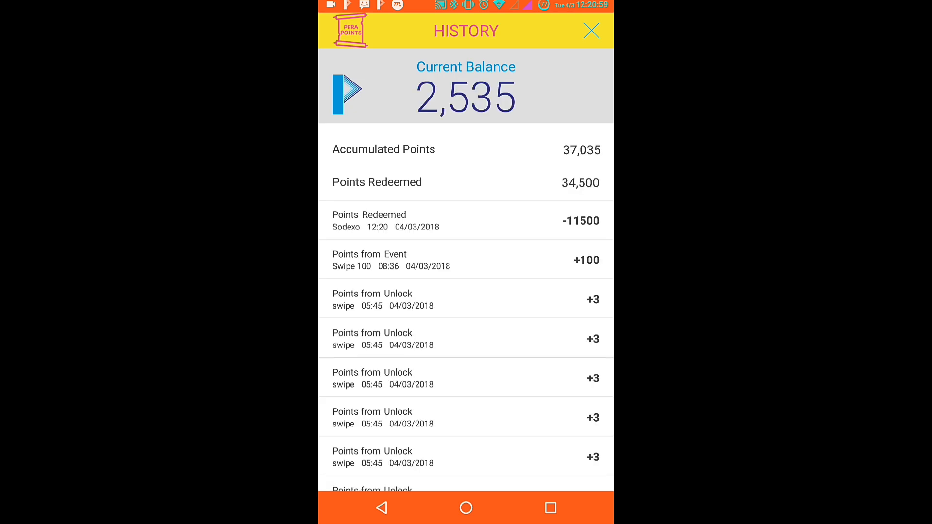
scroll(up, 3)
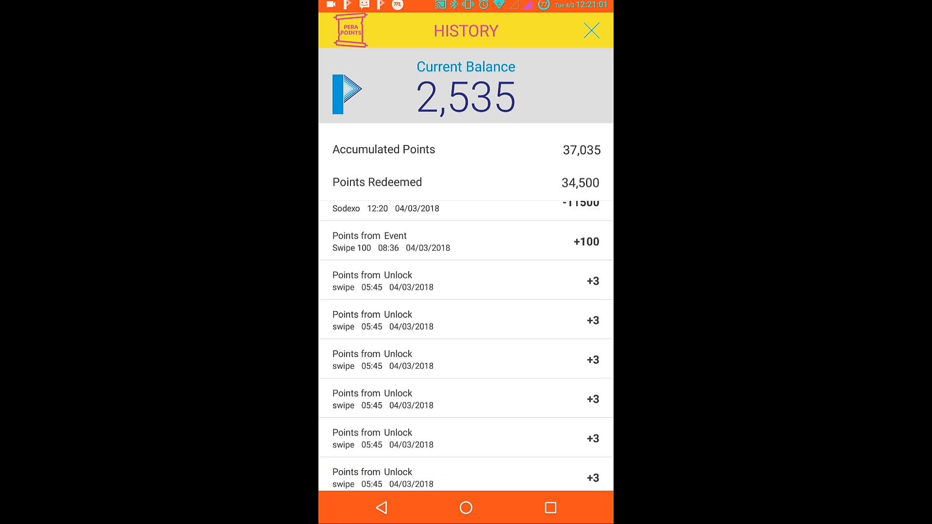